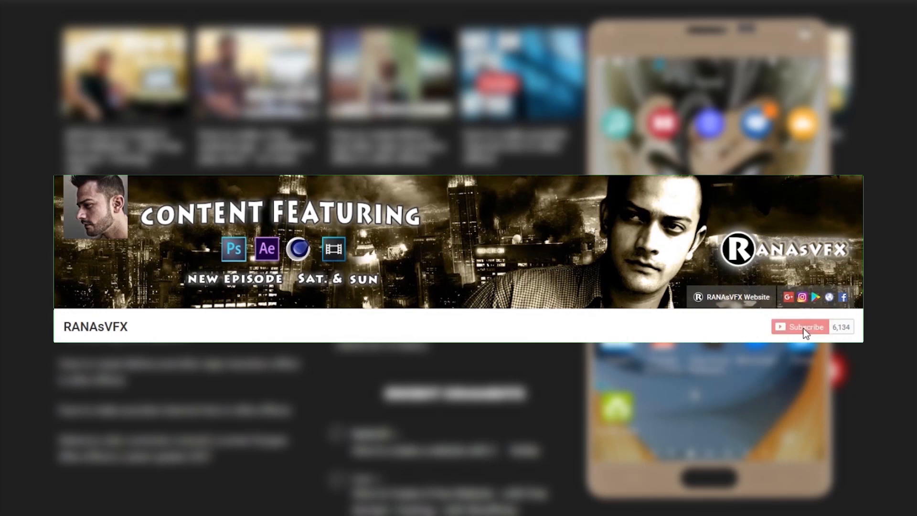
- Subscribe to RANAsVFX, turn on all notifications, save, and like the video
click(800, 326)
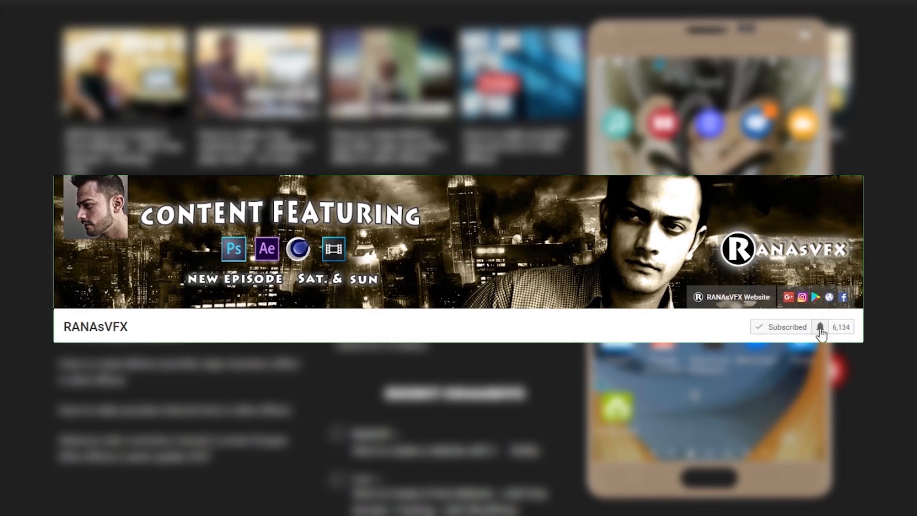
click(821, 326)
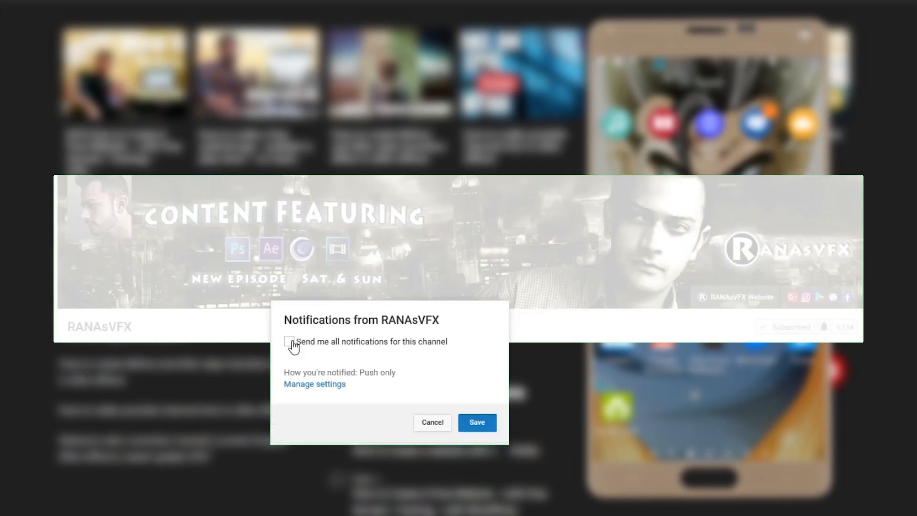
click(289, 341)
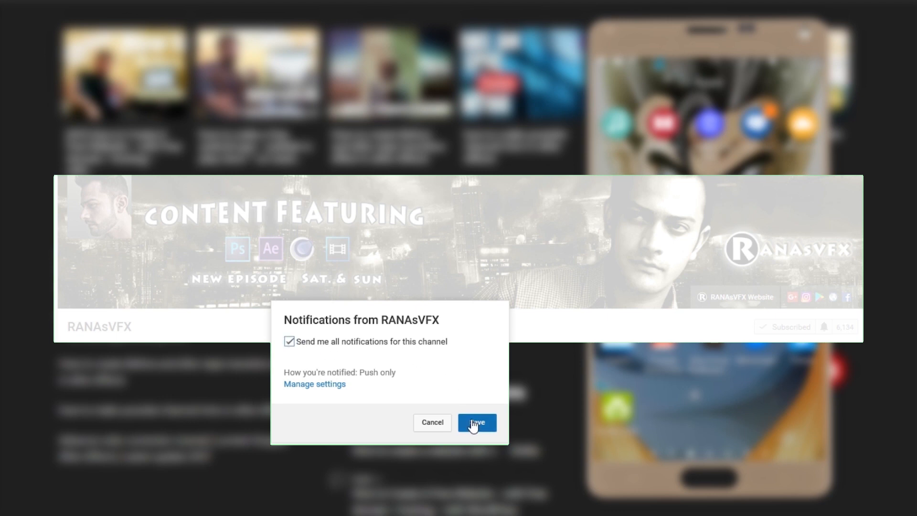
click(476, 422)
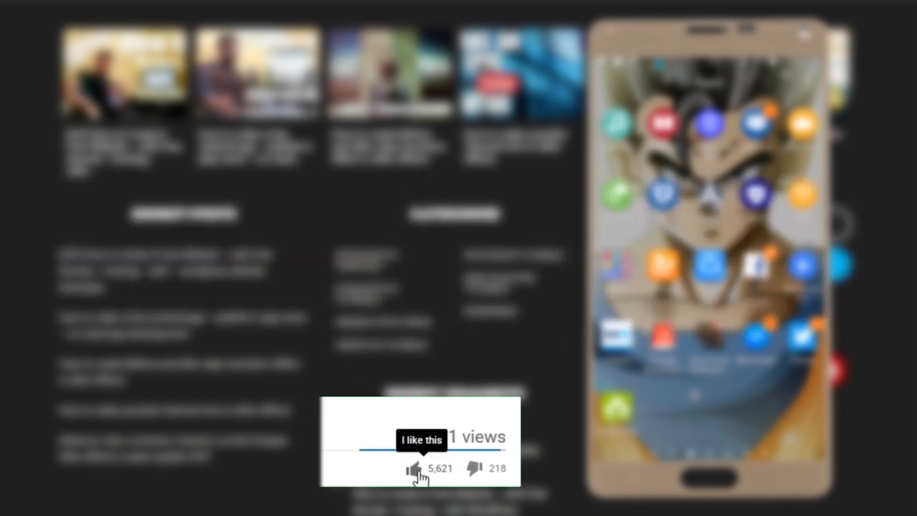
click(415, 469)
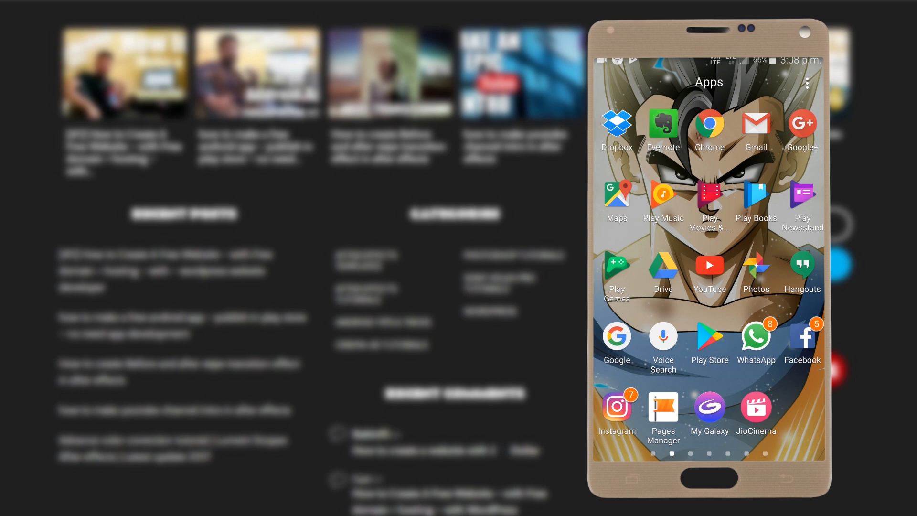
- Launch Google Play Store and start searching for 'wo'
click(709, 342)
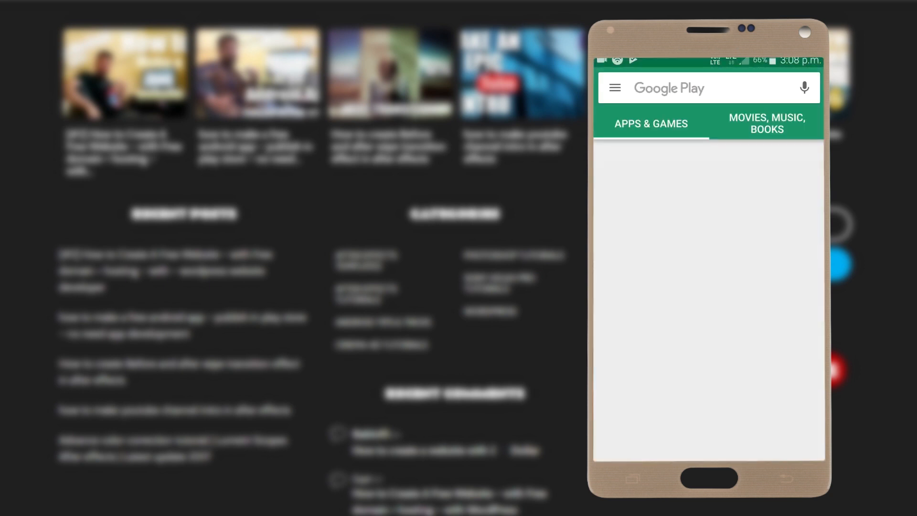
click(690, 87)
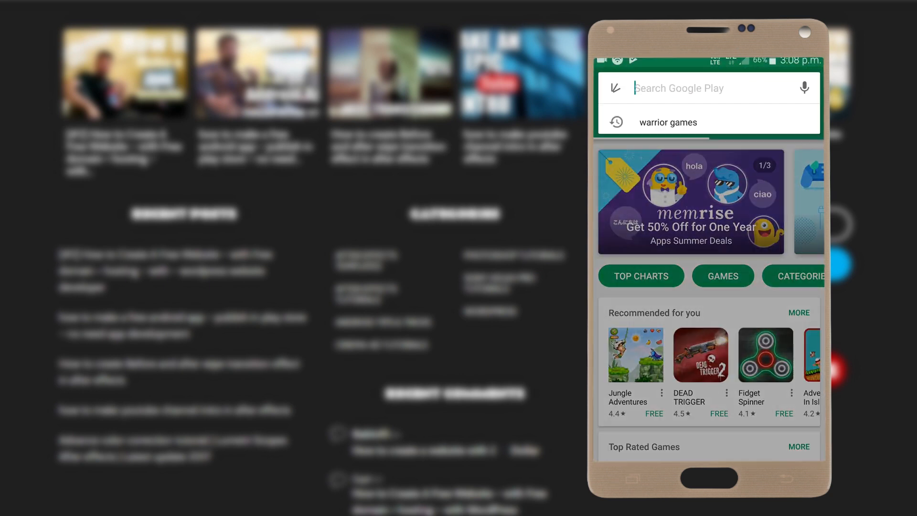
text(wo)
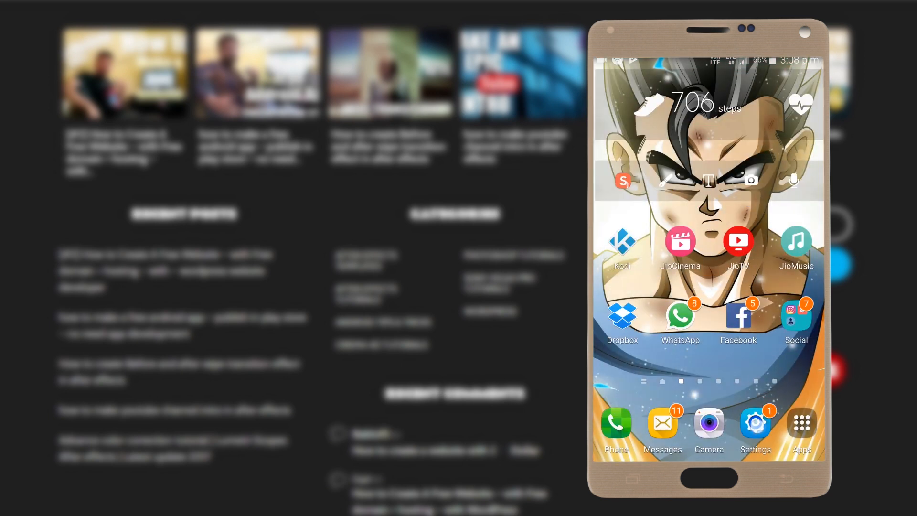
- Tap Build number in About device to confirm developer mode is already enabled, then return
click(756, 421)
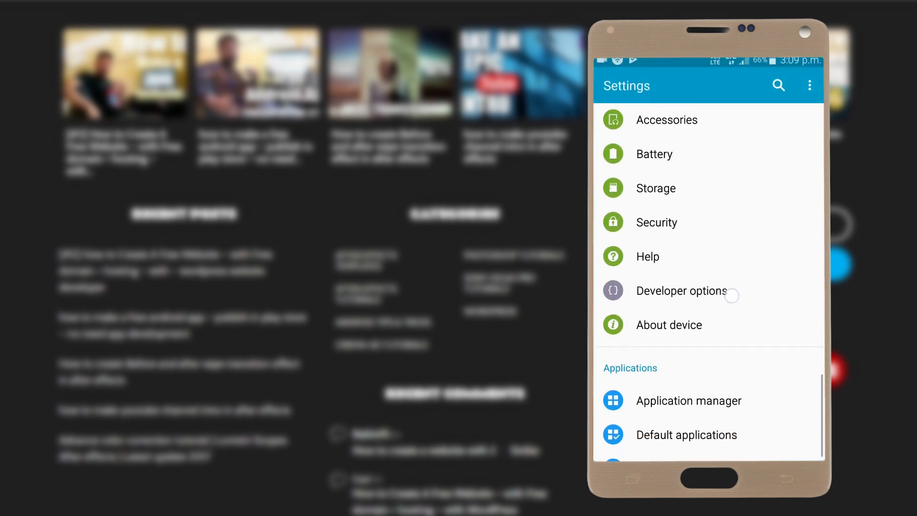
scroll(down, 3)
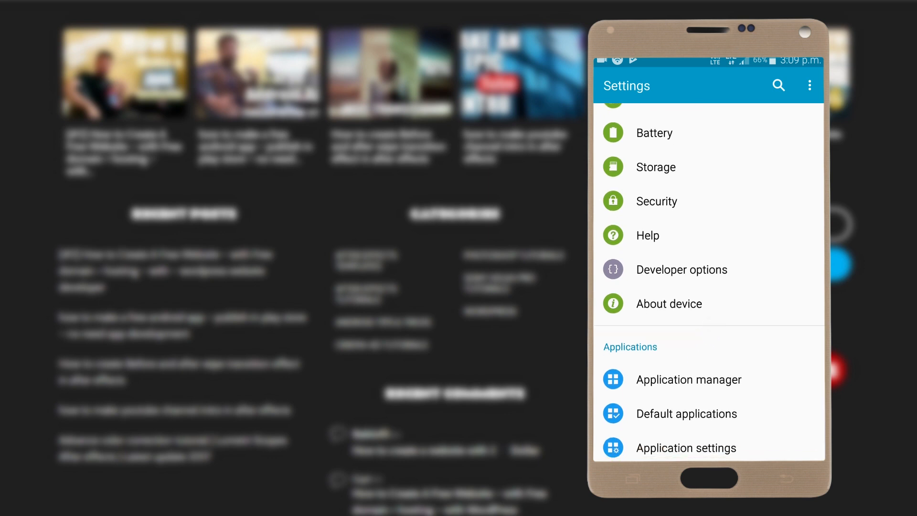
click(670, 303)
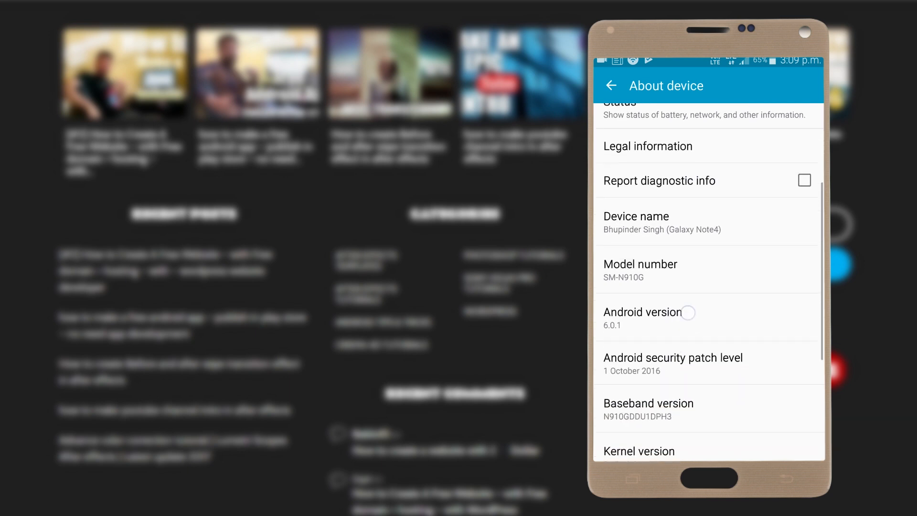
scroll(down, 3)
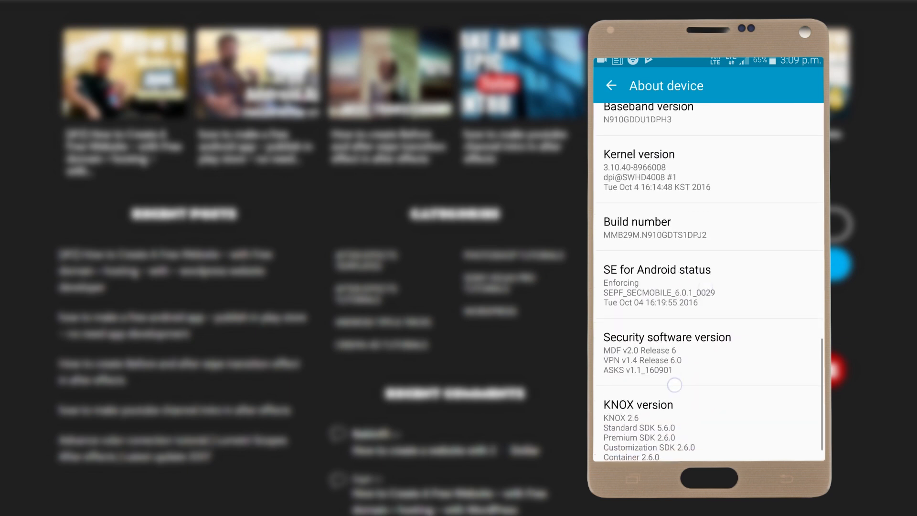
scroll(up, 3)
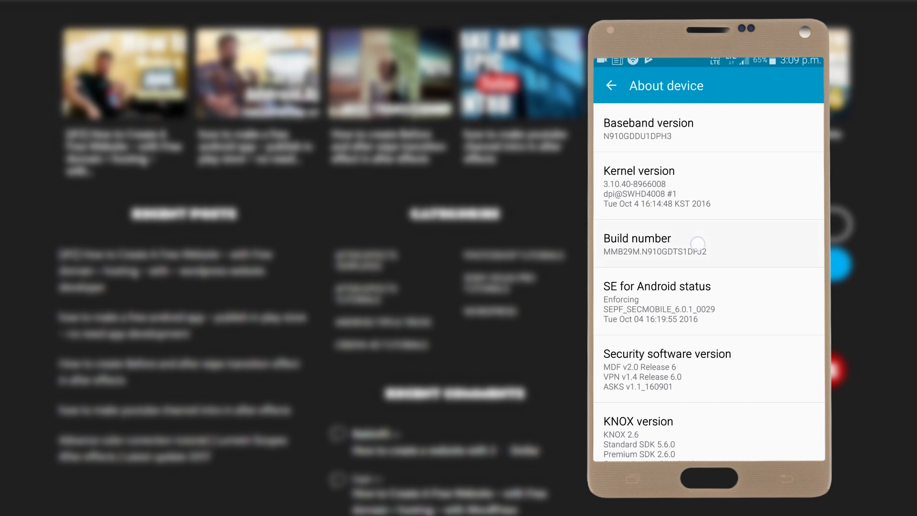
click(655, 242)
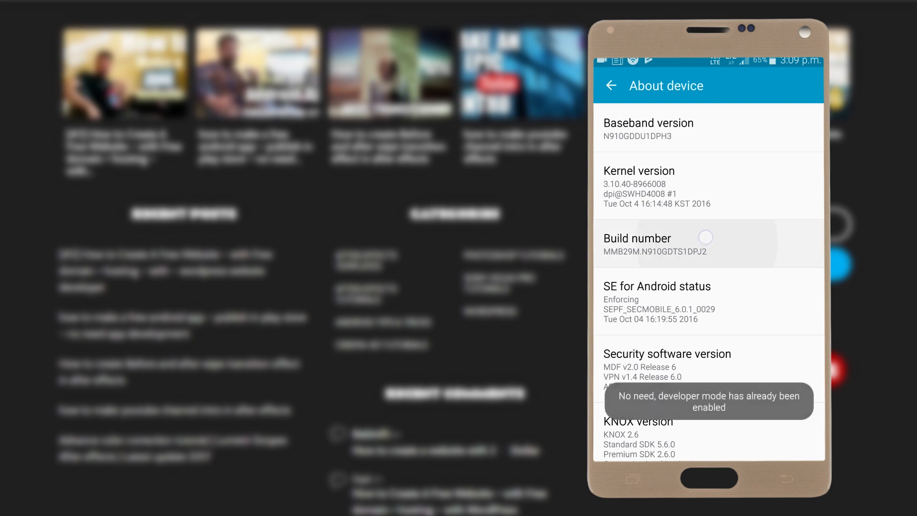
click(655, 244)
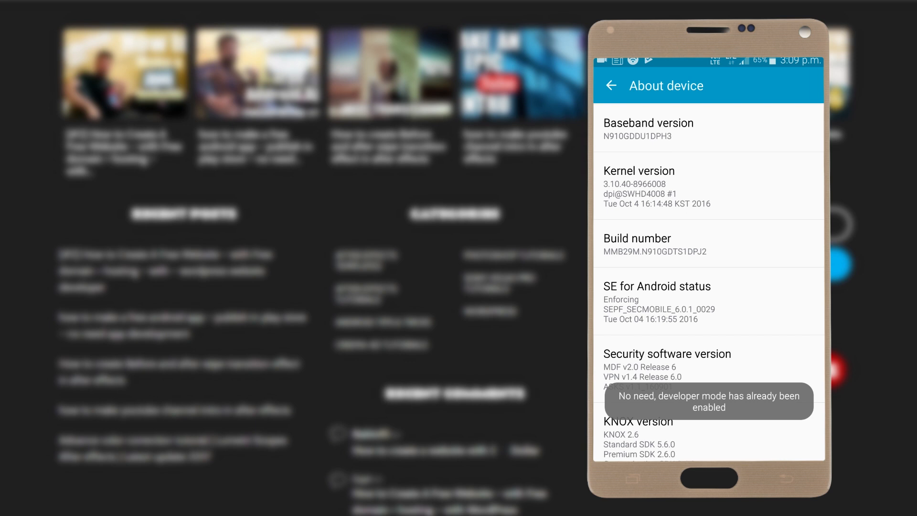
click(610, 85)
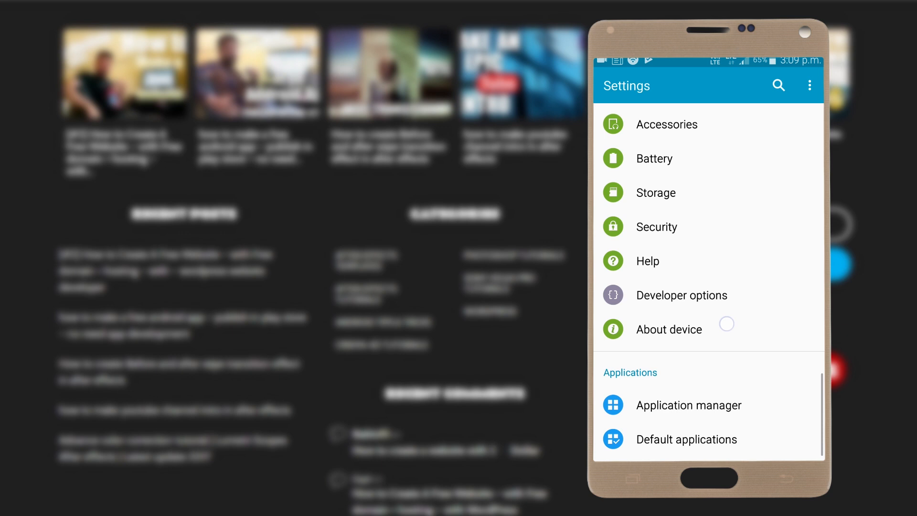
- Turn Developer options off and on, accept the warning, and enable USB debugging
click(682, 295)
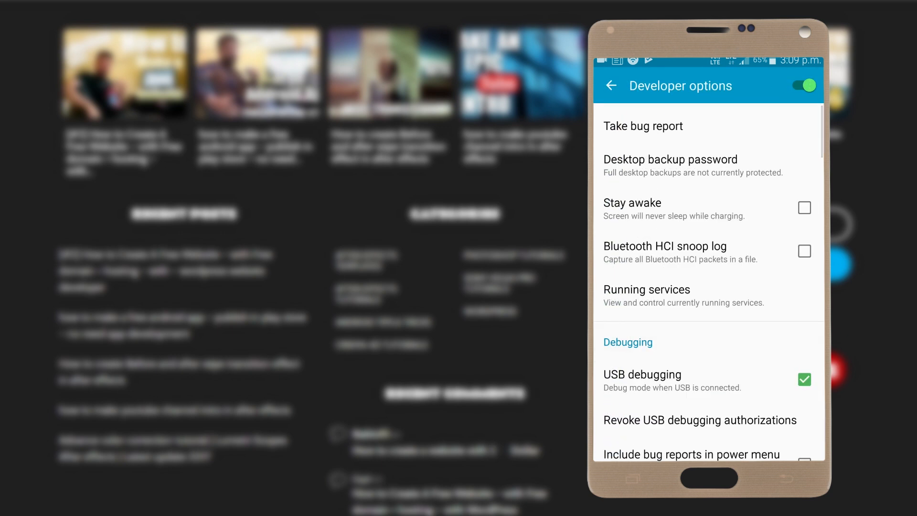
click(802, 86)
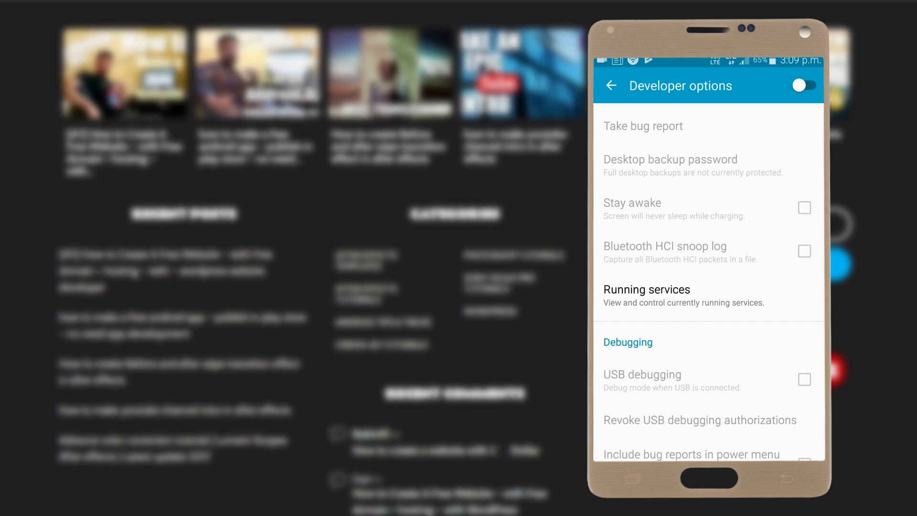
click(805, 85)
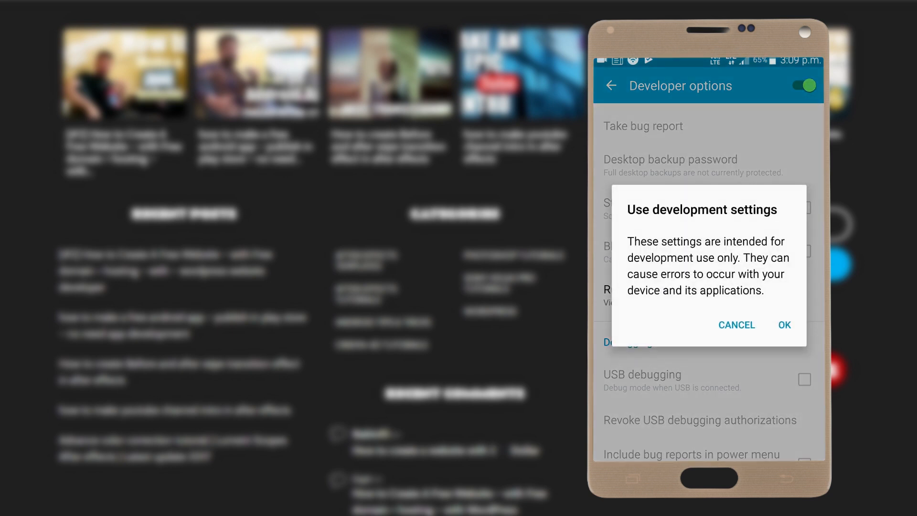
click(784, 325)
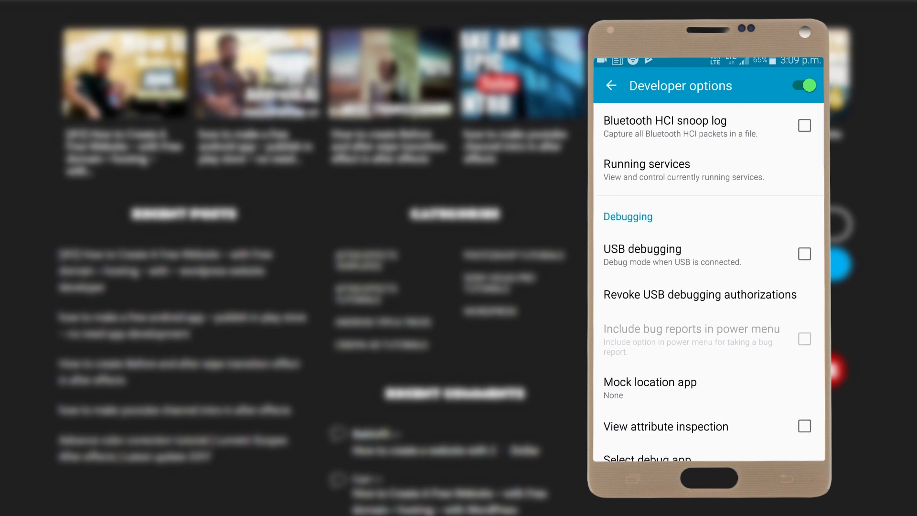
click(804, 253)
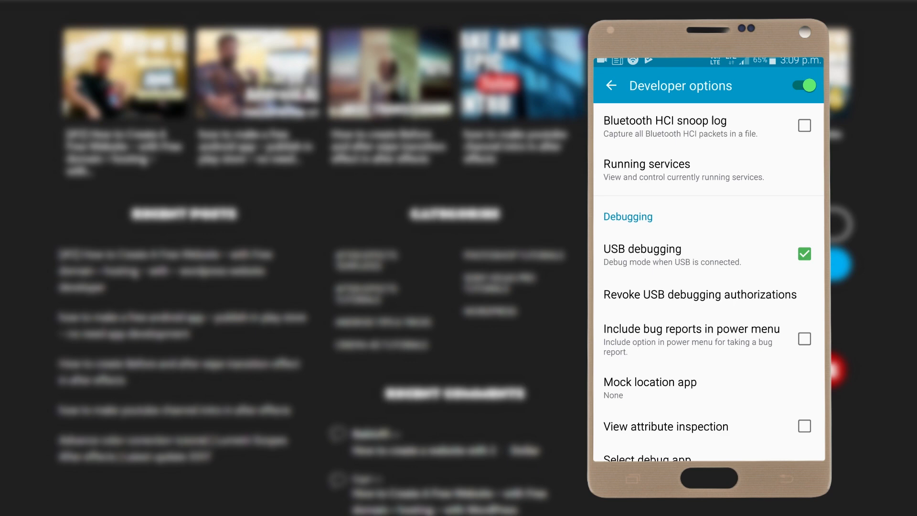
click(612, 85)
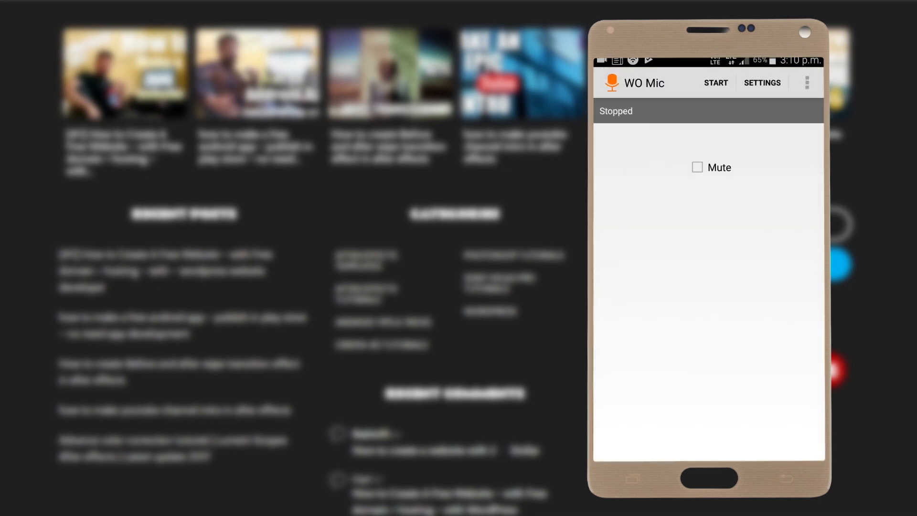
- Set WO Mic's Transport to USB, keeping ports 8125/8126 and Mic audio source
click(762, 83)
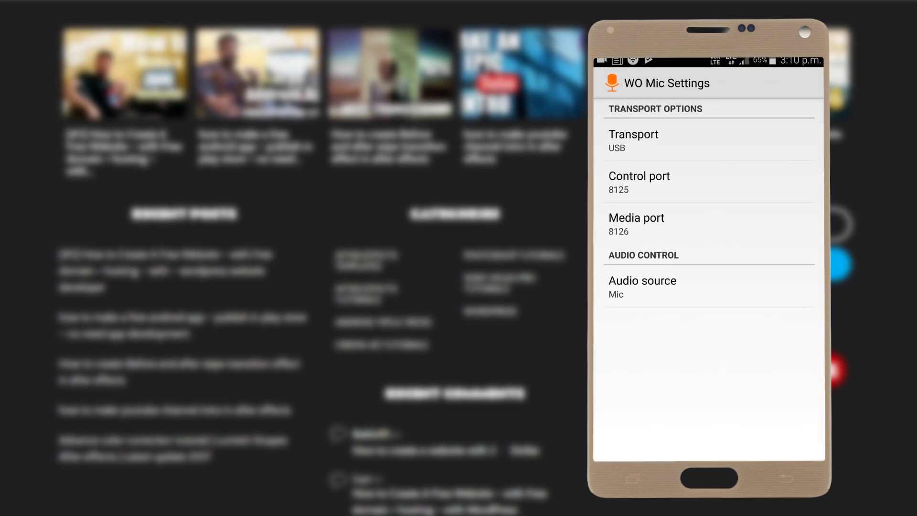
click(634, 140)
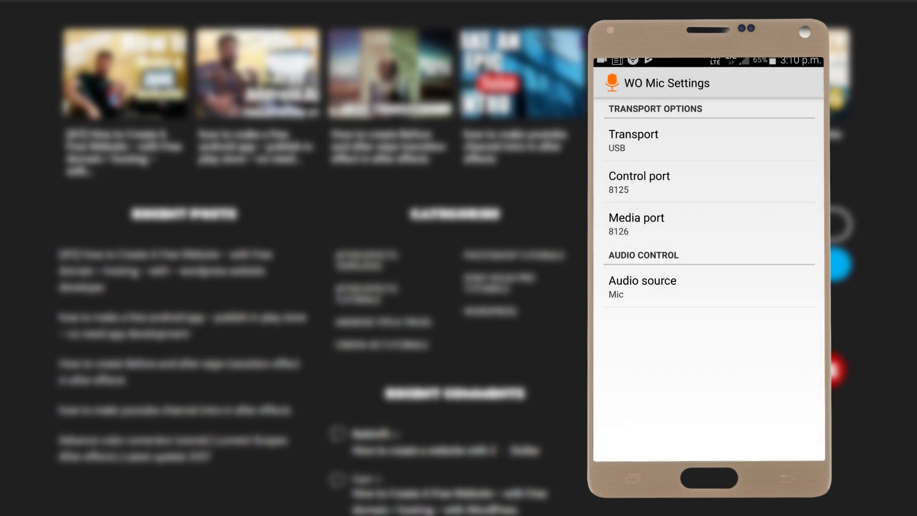
click(634, 140)
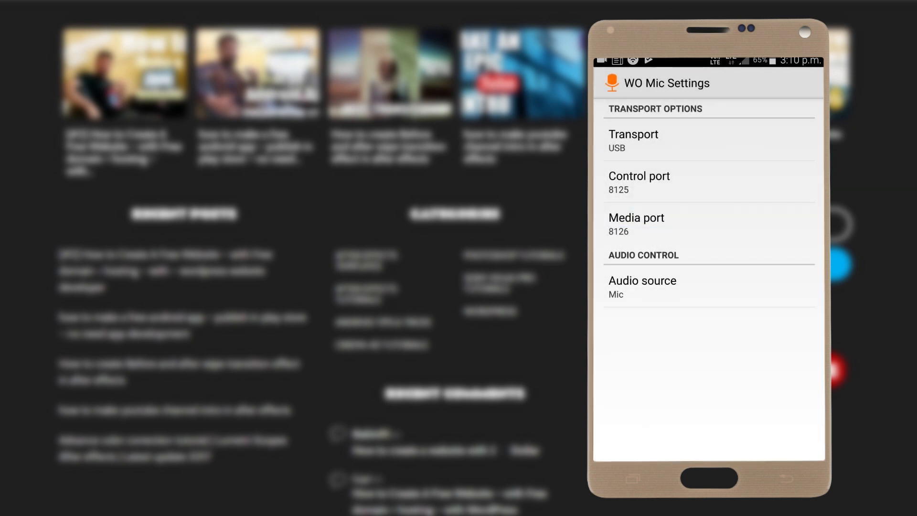
click(633, 140)
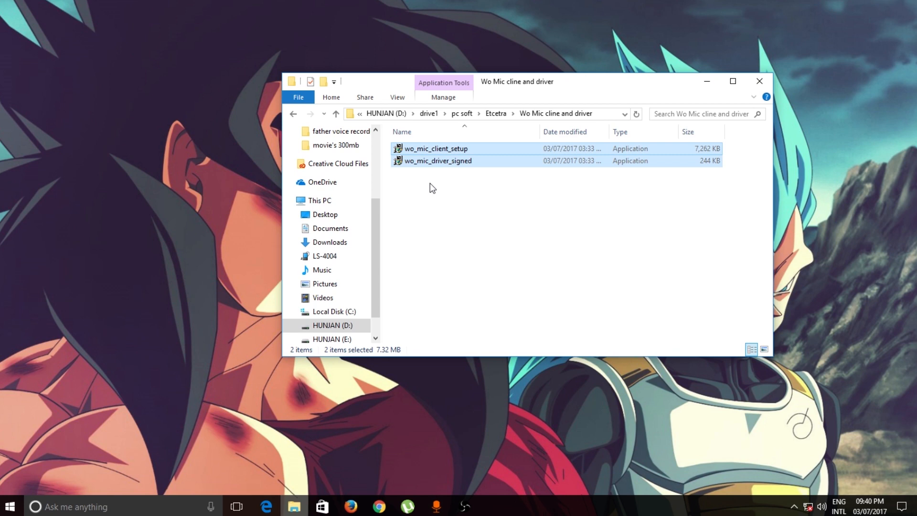
mouse_move(451, 169)
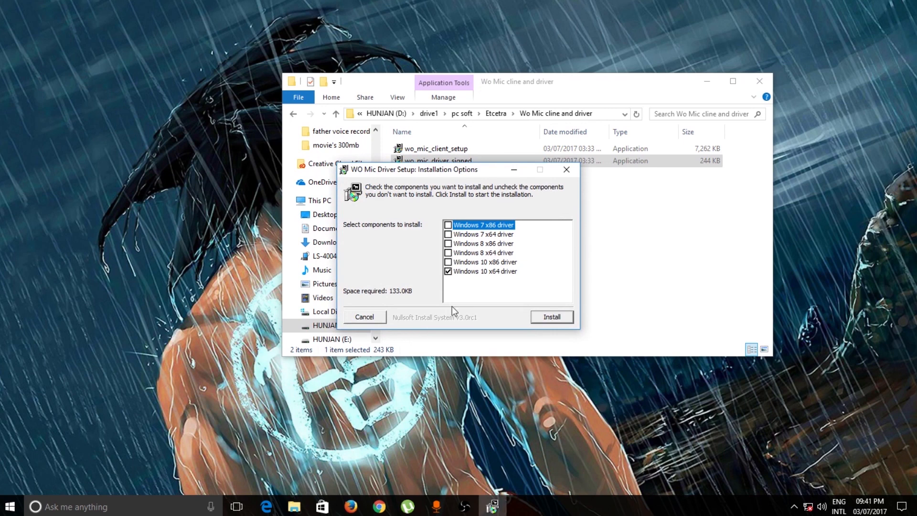
mouse_move(462, 207)
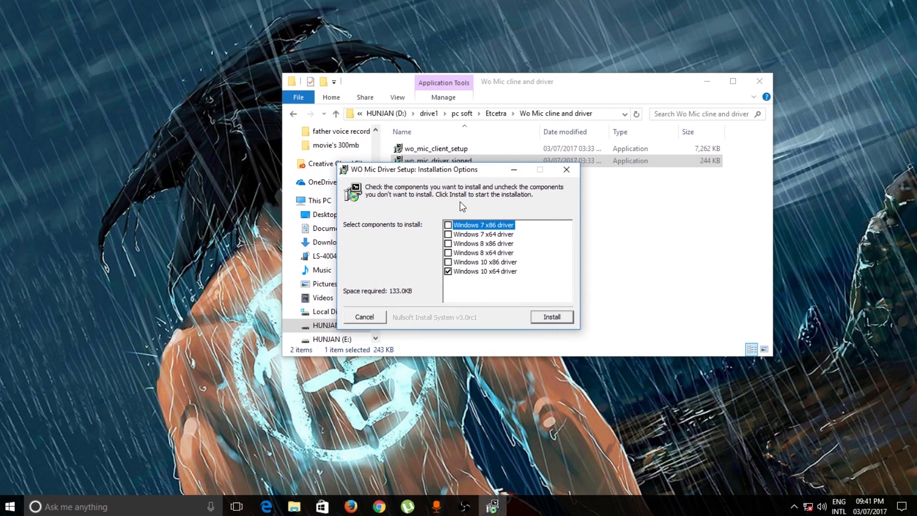
mouse_move(502, 280)
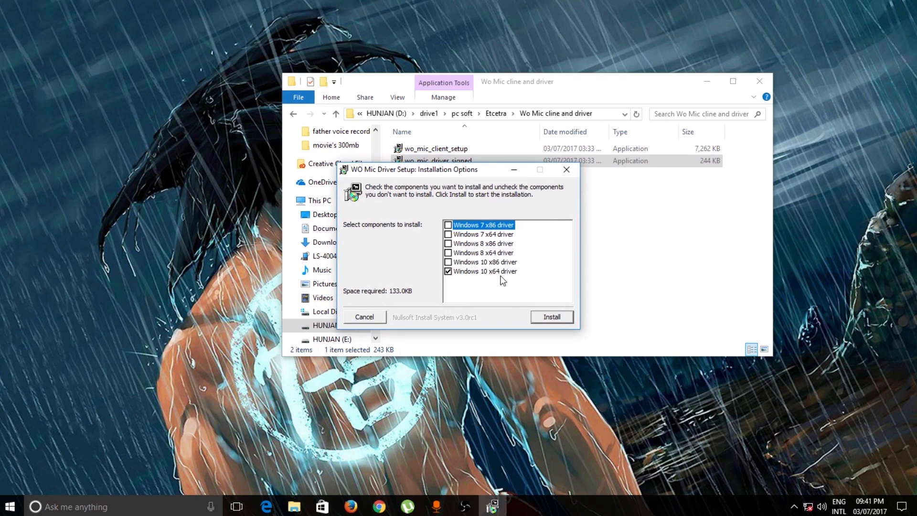
mouse_move(538, 322)
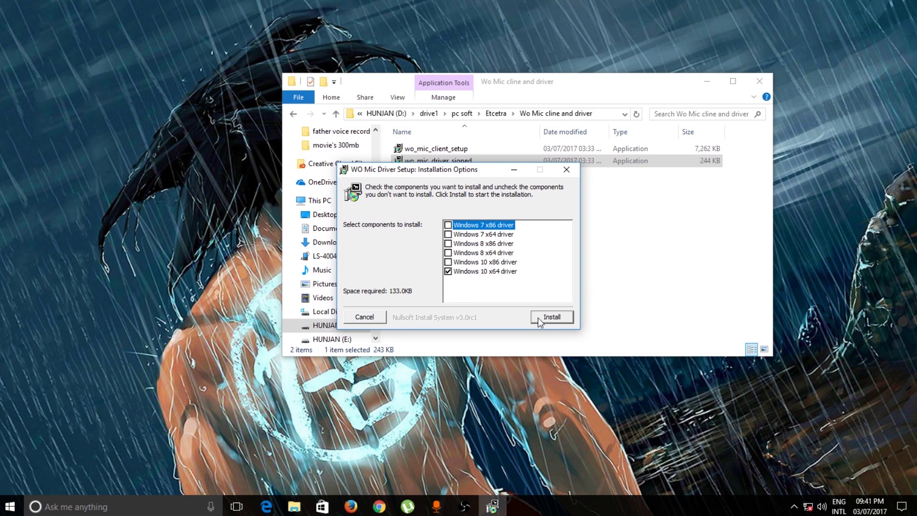
mouse_move(549, 323)
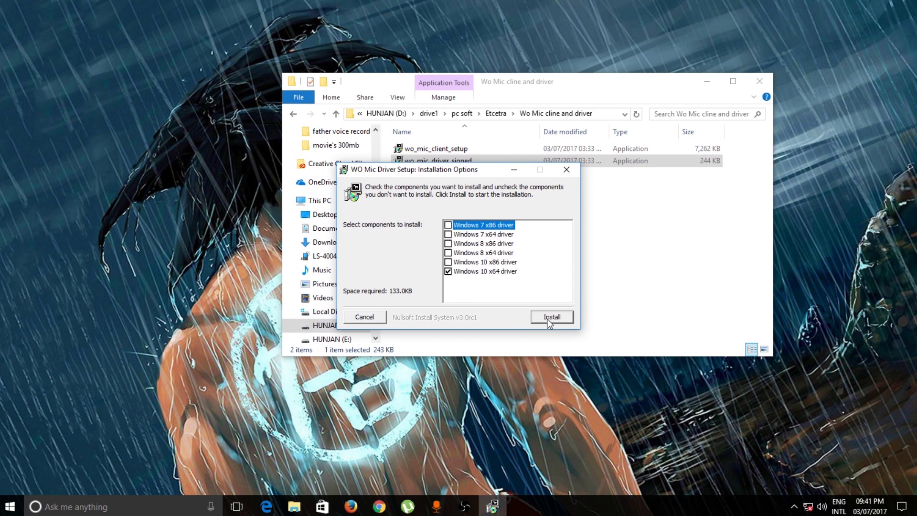
mouse_move(497, 274)
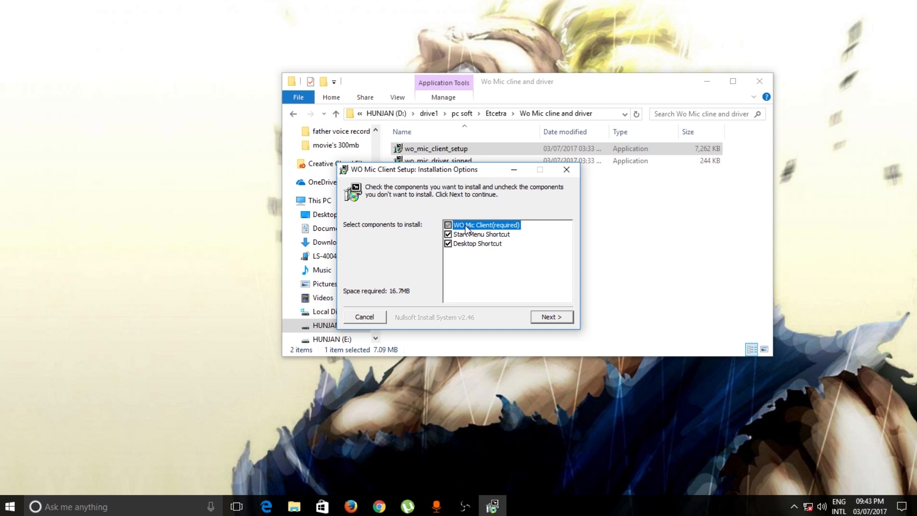
mouse_move(485, 251)
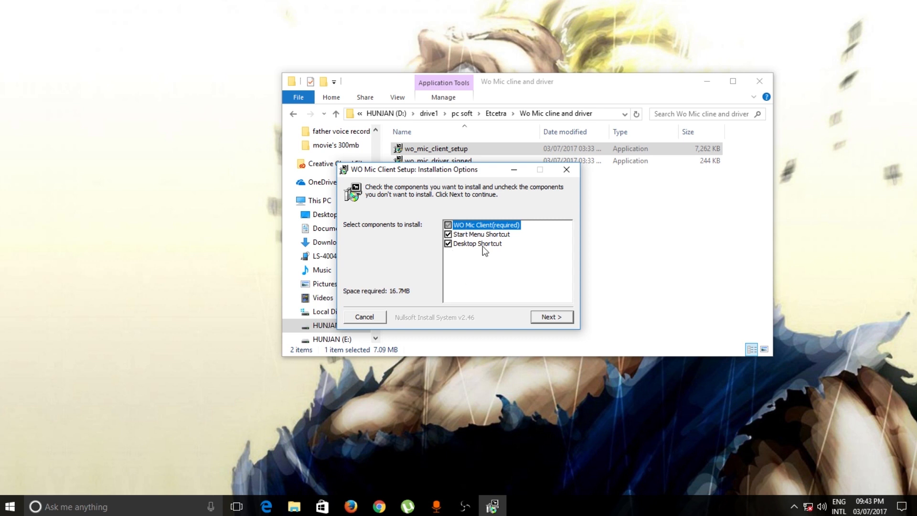
mouse_move(532, 306)
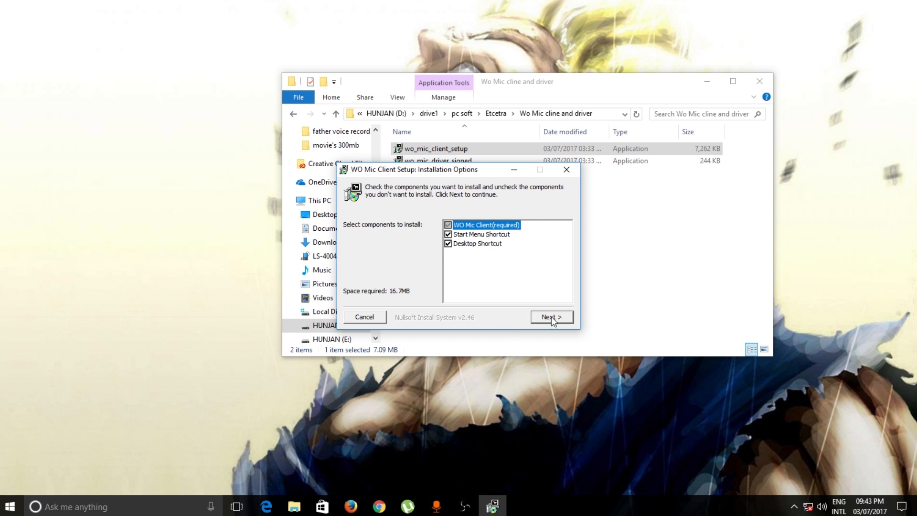
- Install WO Mic Client into C:\Program Files (x86)\WOMic\ with all components, then close setup
click(550, 316)
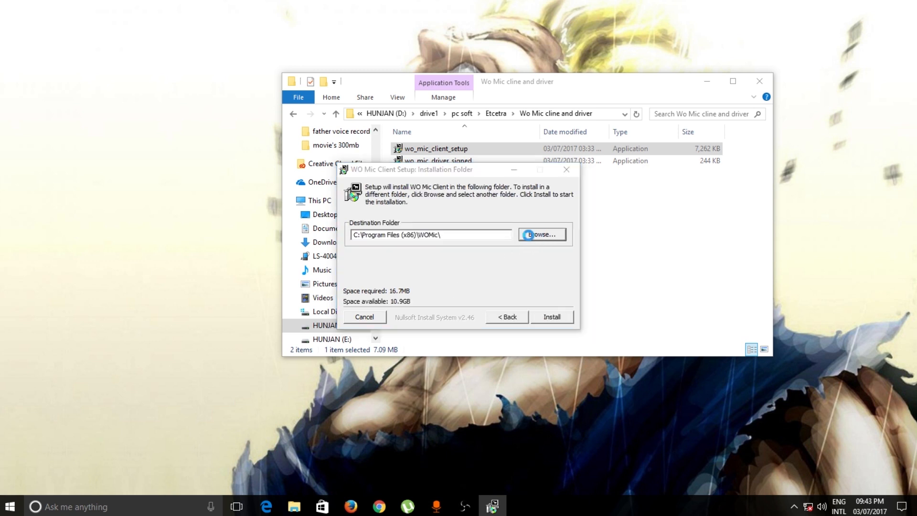
click(541, 234)
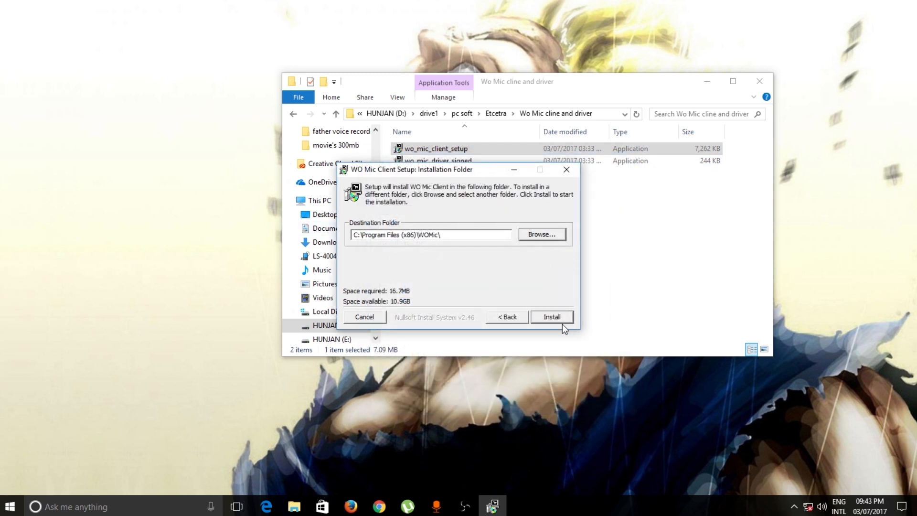
mouse_move(485, 252)
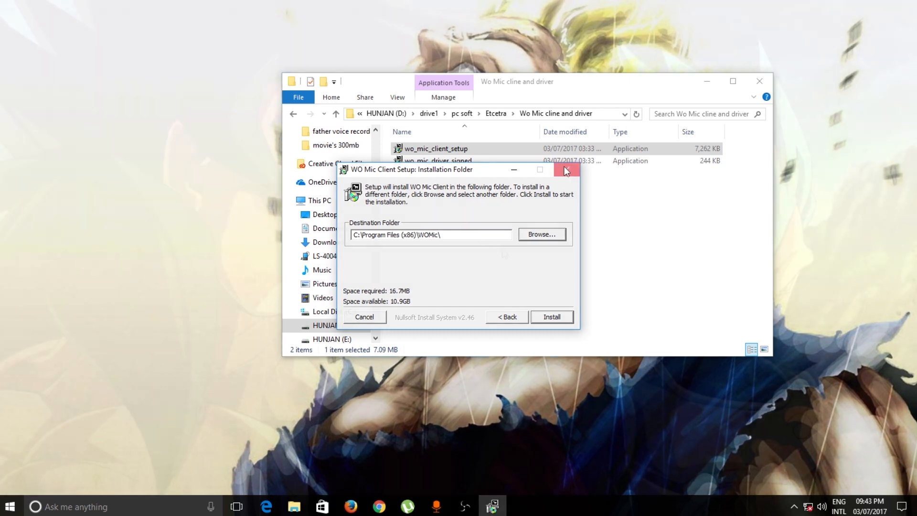
click(565, 169)
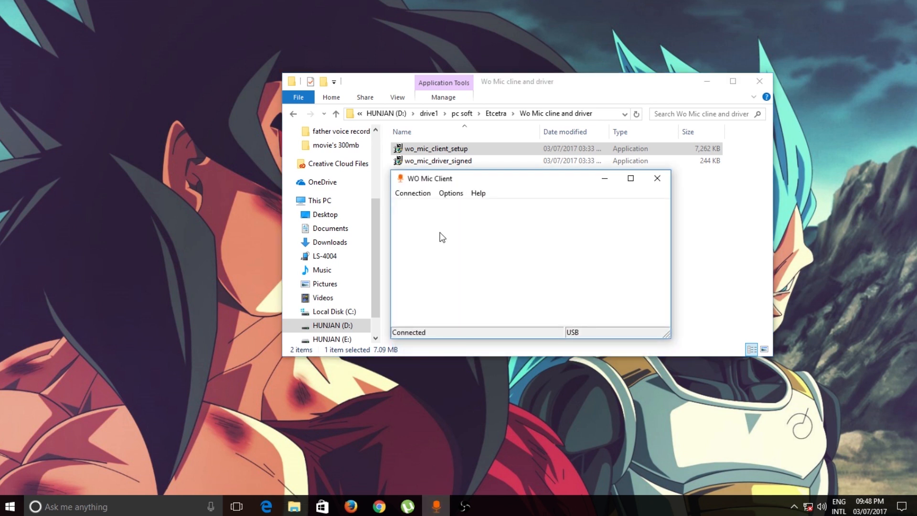
mouse_move(478, 185)
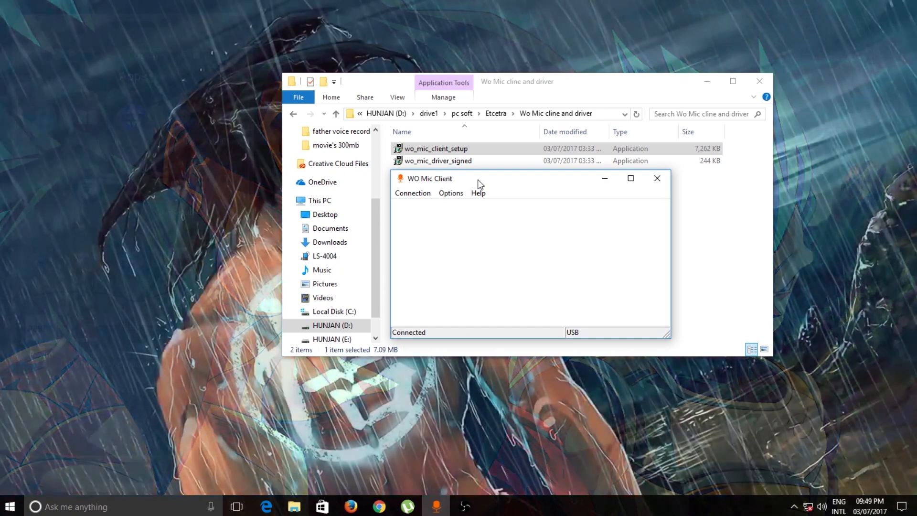
- Drag the WO Mic Client window further left on the desktop
drag(479, 178, 357, 182)
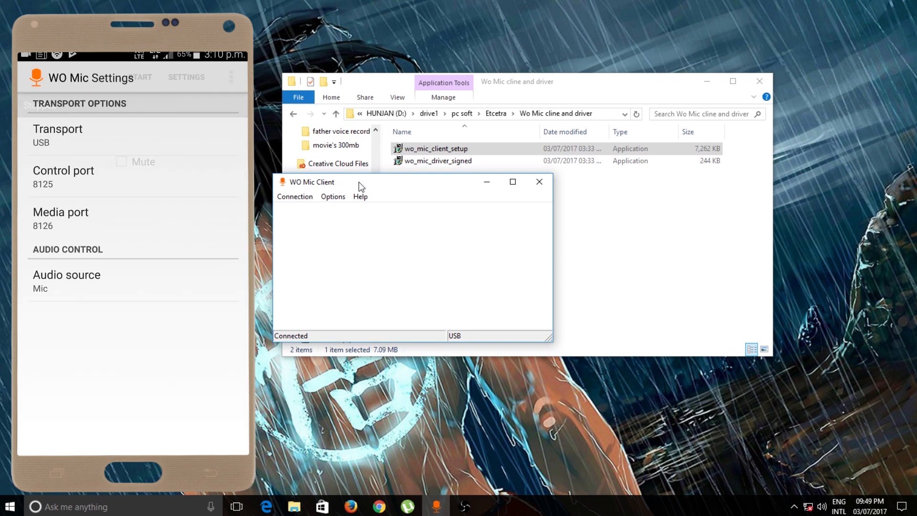
- Start WO Mic on the phone and verify the client's Connection menu has Connect greyed out
click(58, 135)
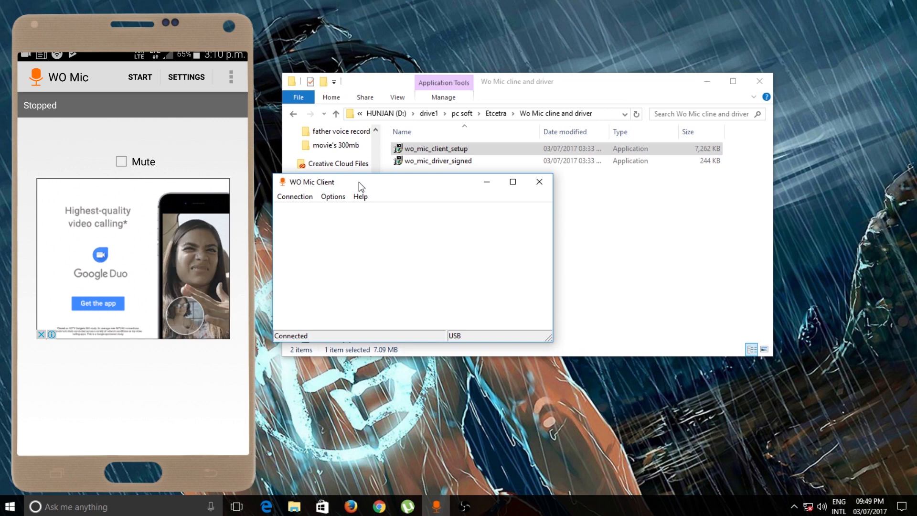
click(140, 76)
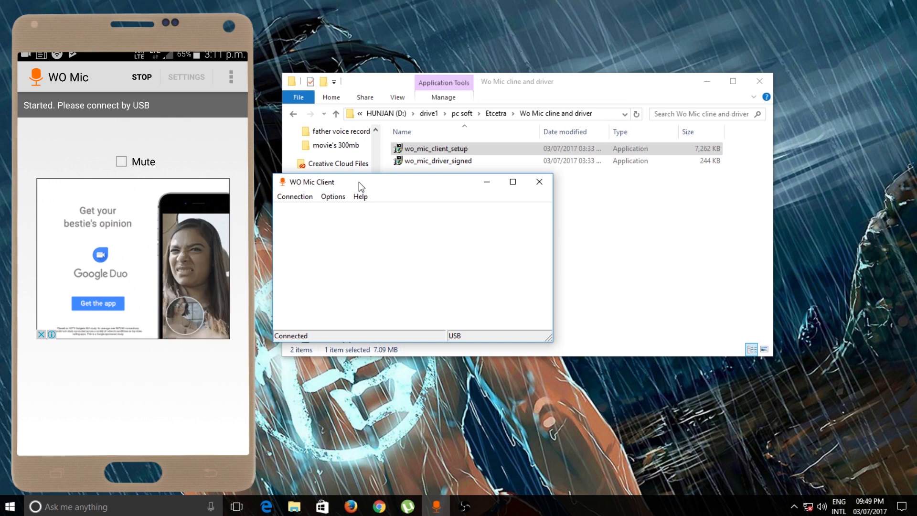
mouse_move(304, 199)
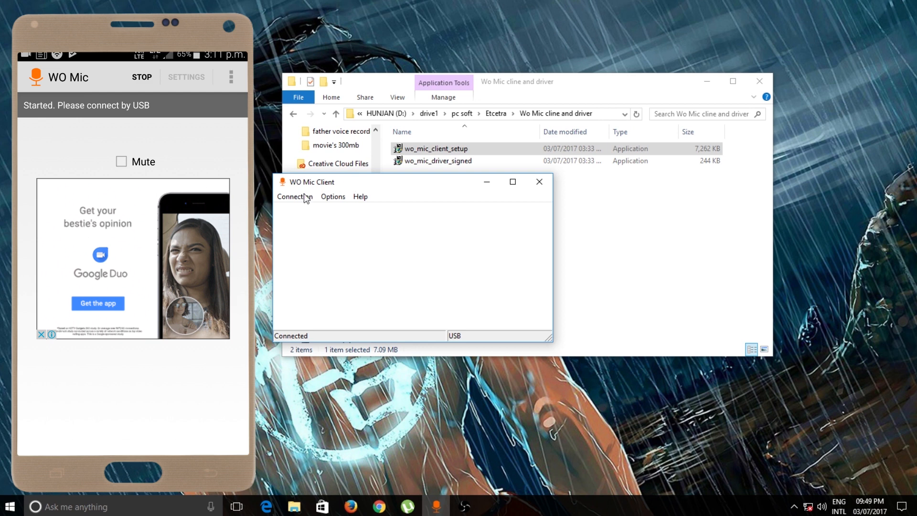
click(295, 195)
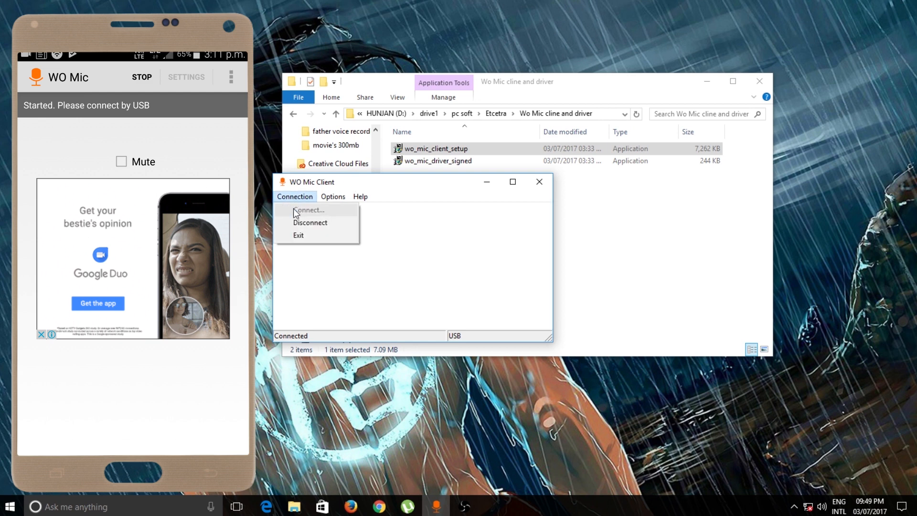
click(308, 211)
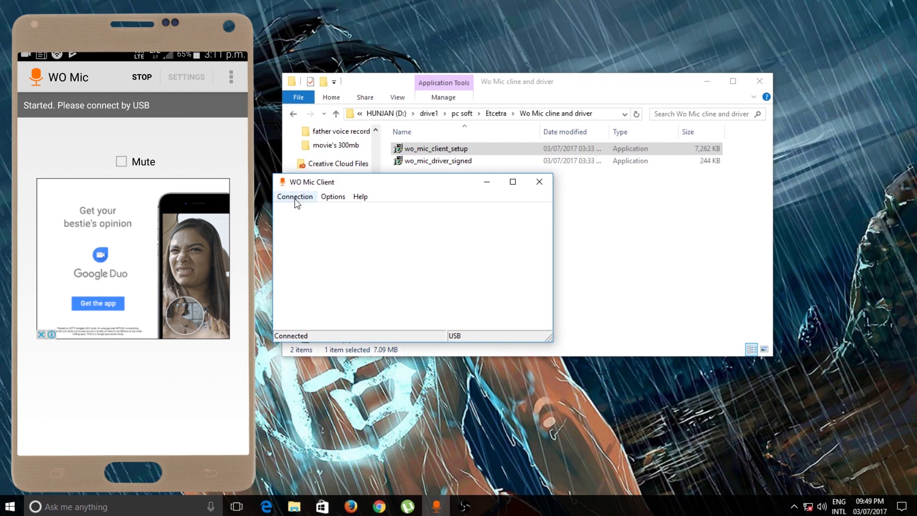
click(294, 196)
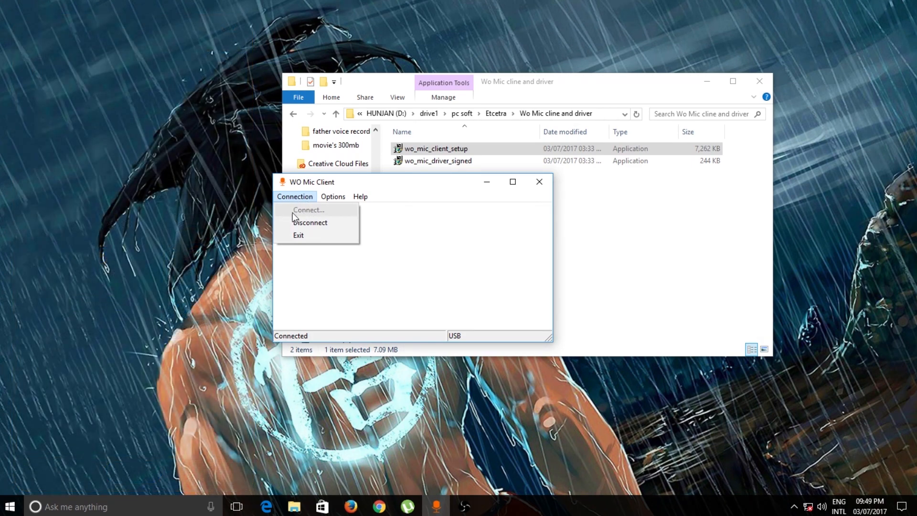
mouse_move(325, 216)
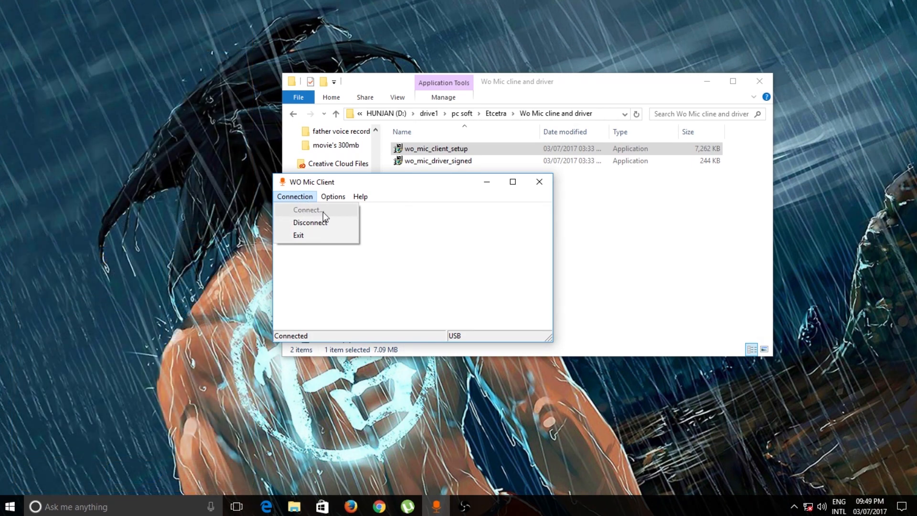